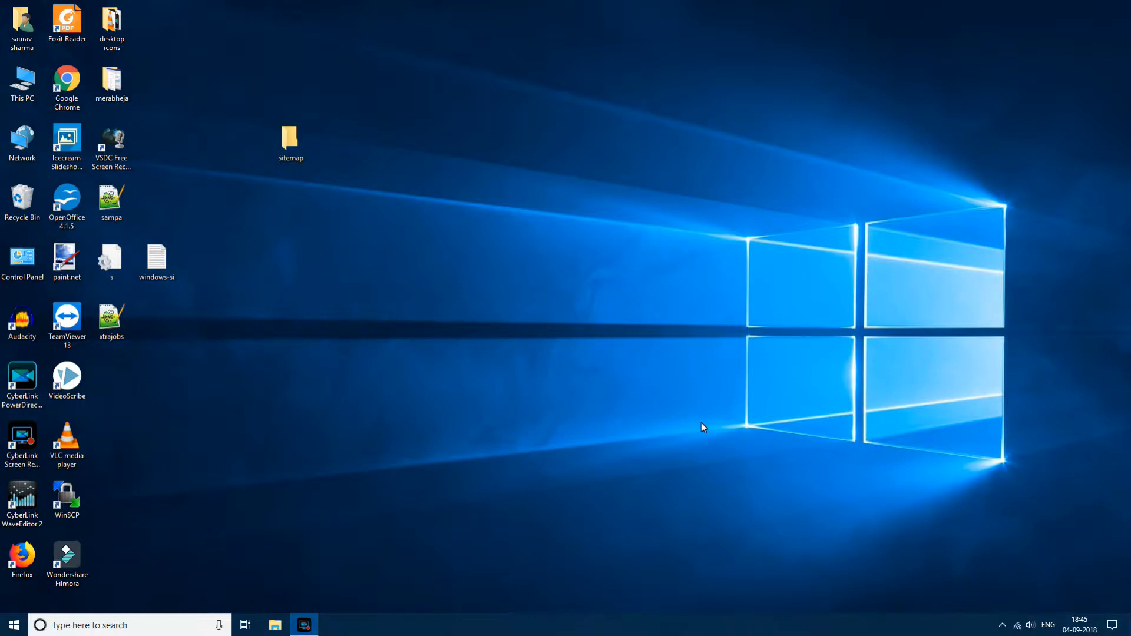
- Launch cmd.exe from the Run dialog to open a Command Prompt
key("win+r")
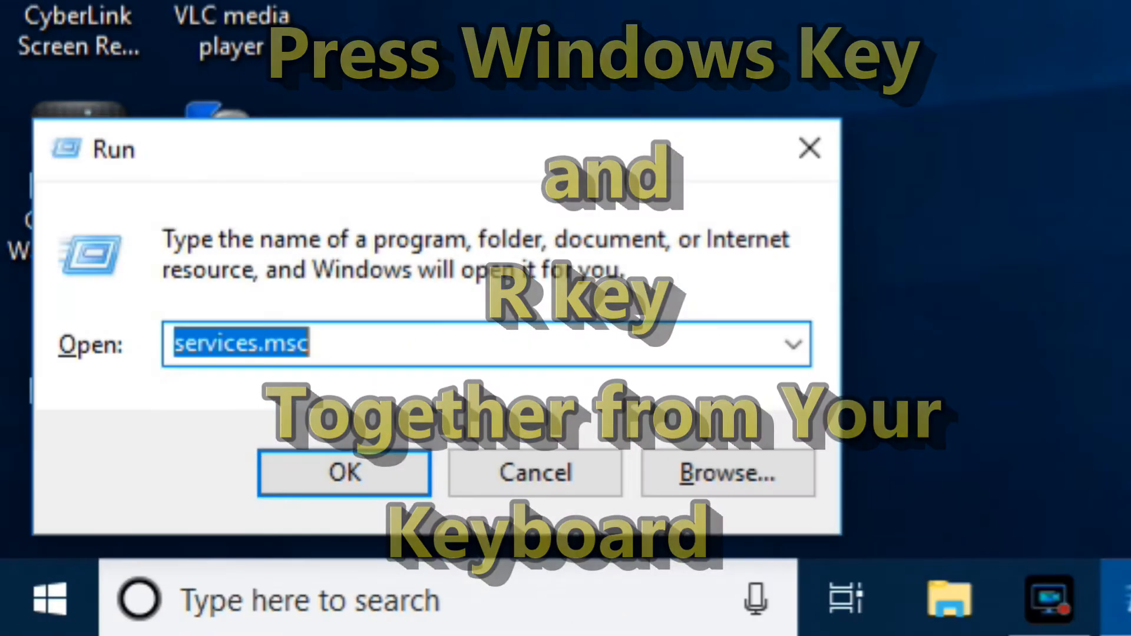
type("cmd")
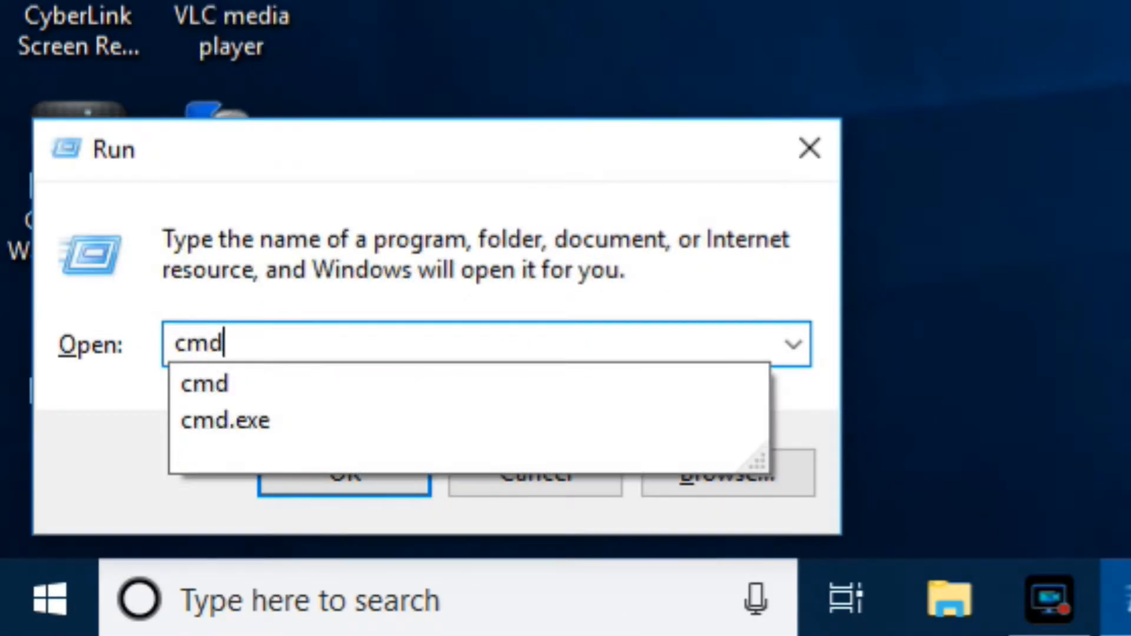
type(".exe")
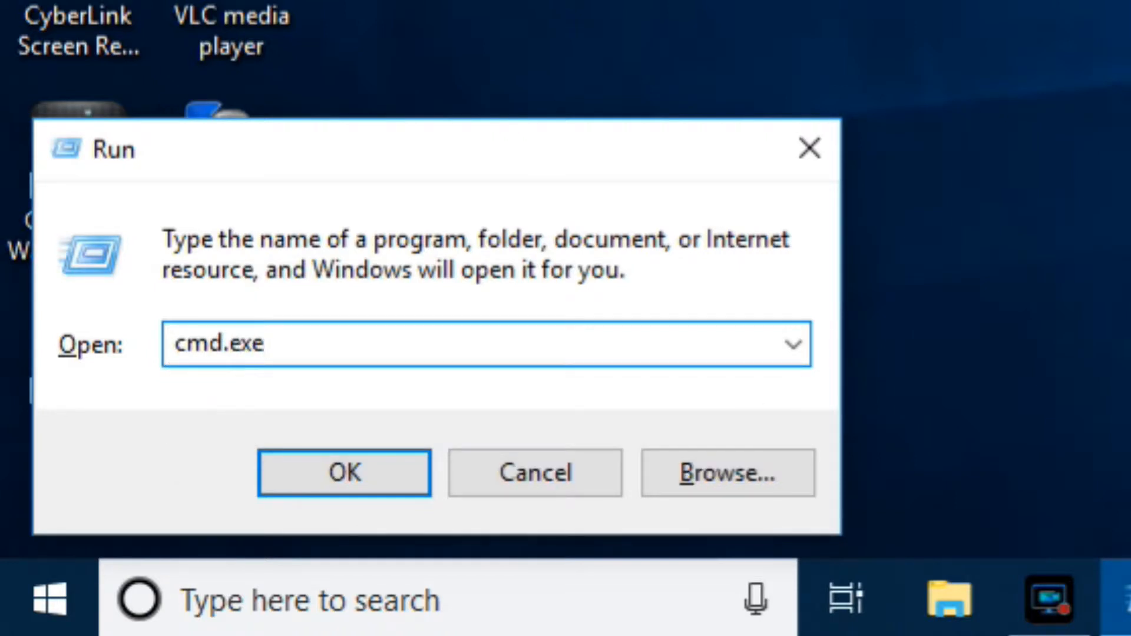
left_click(344, 473)
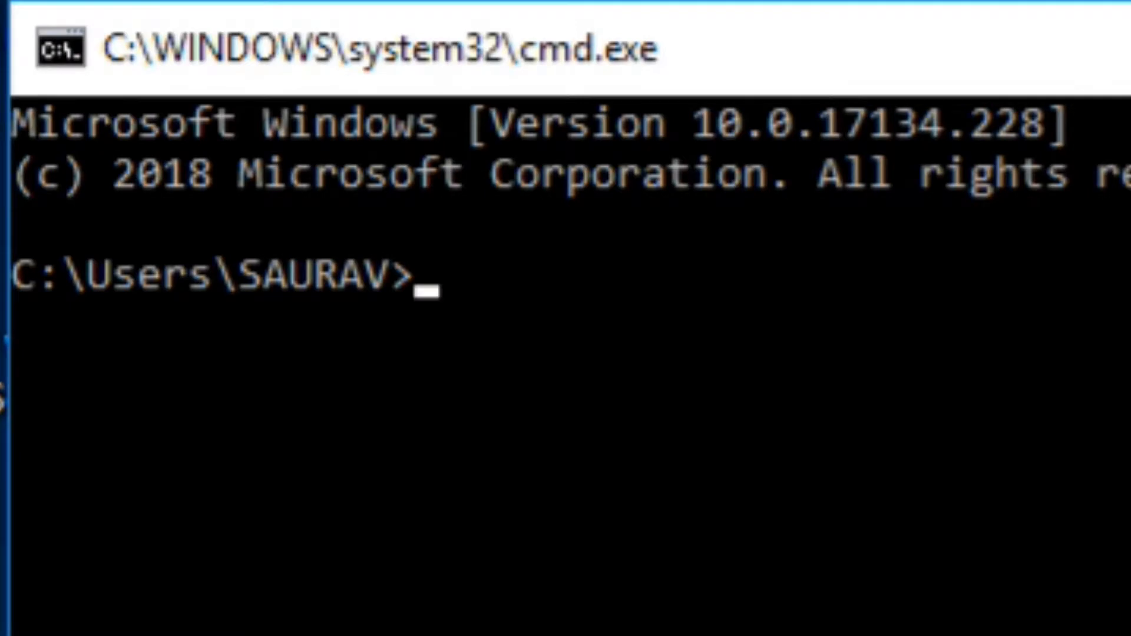
- Run ipconfig /release to drop the current IP address assignments
type("ipc")
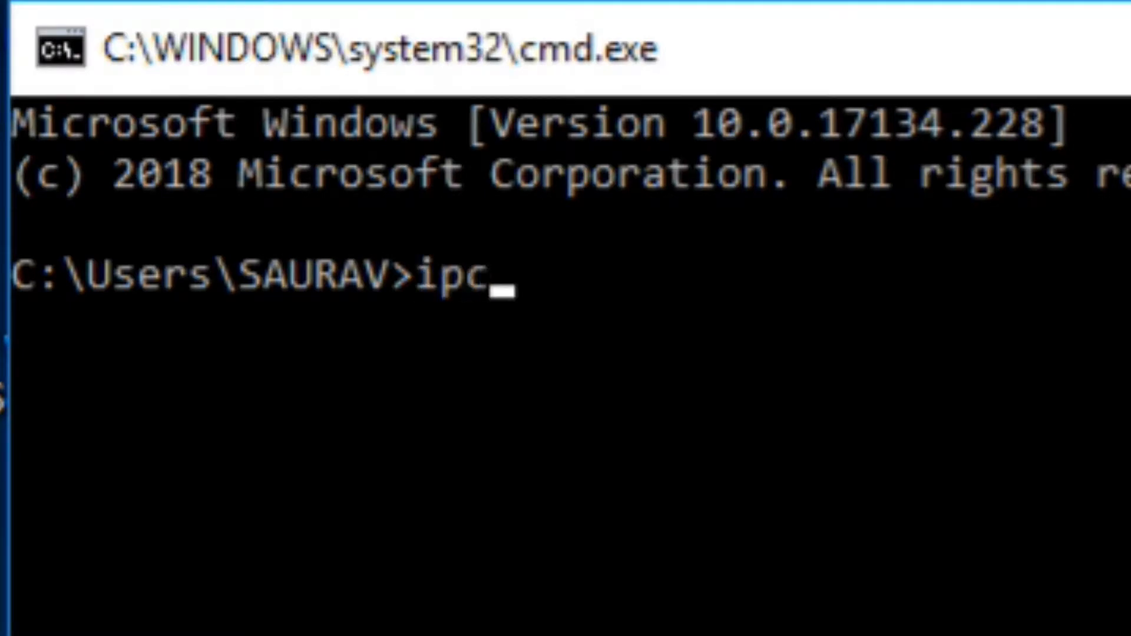
type("onfig")
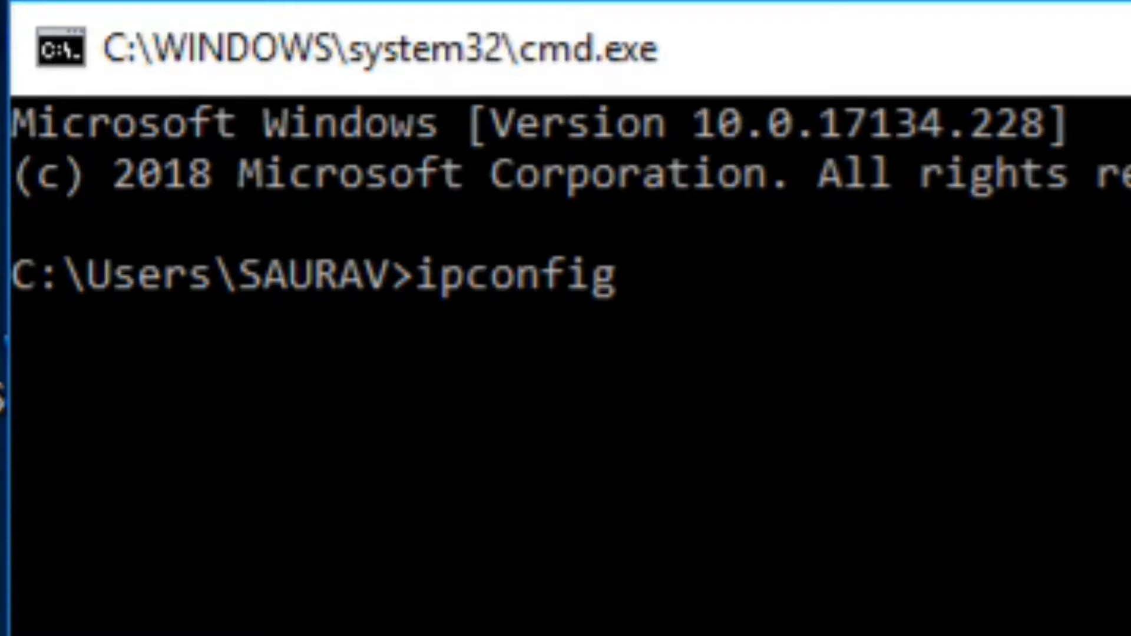
type("/")
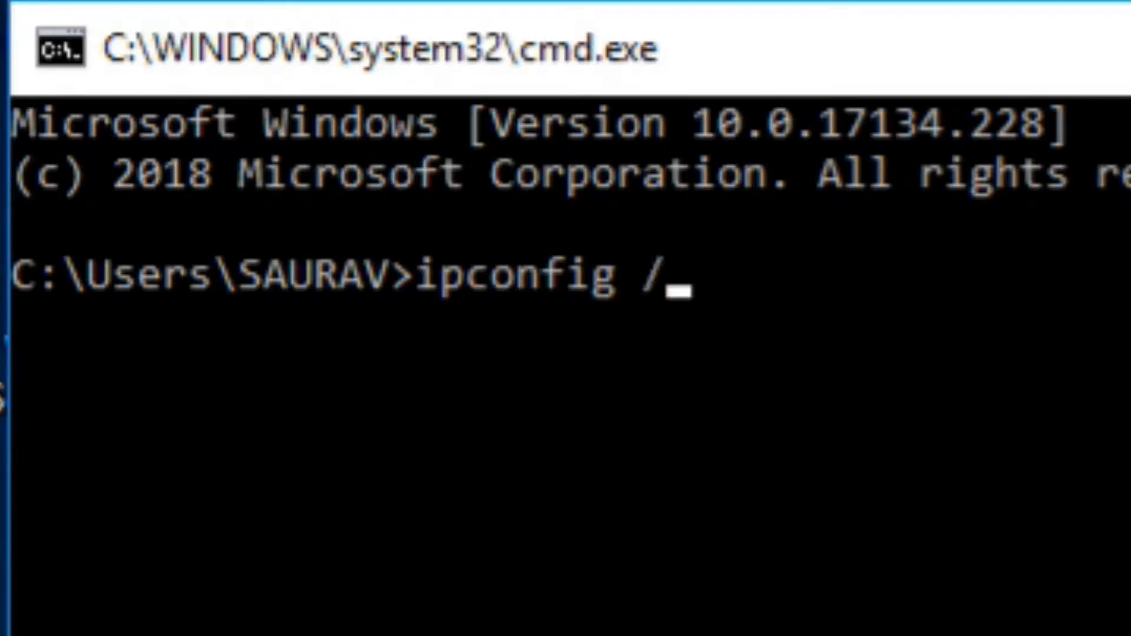
type("releas")
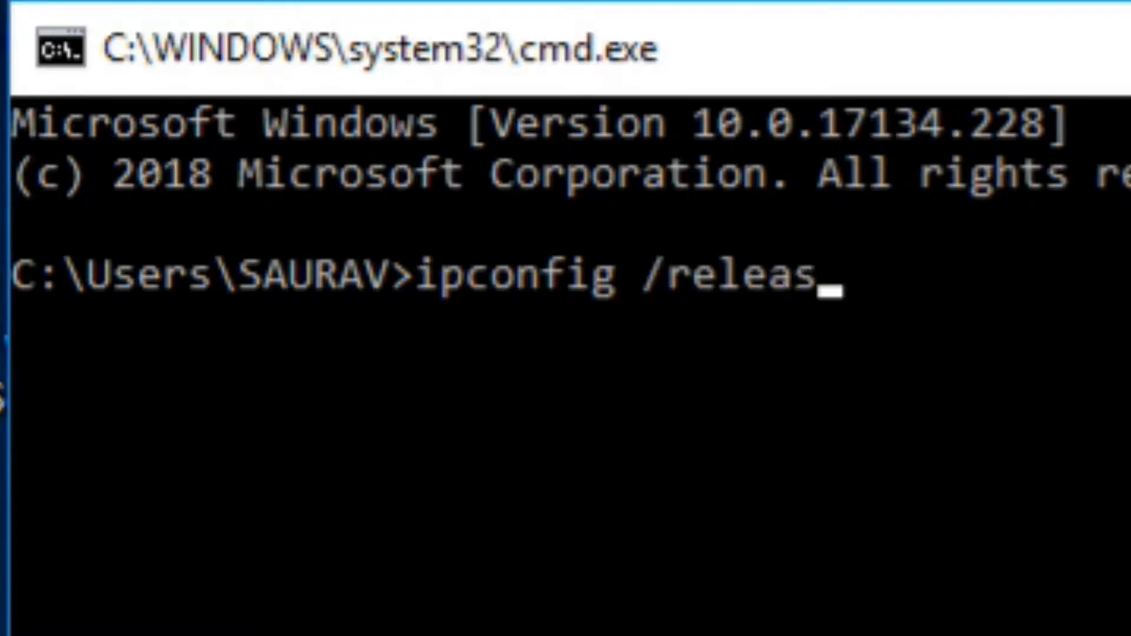
type("e")
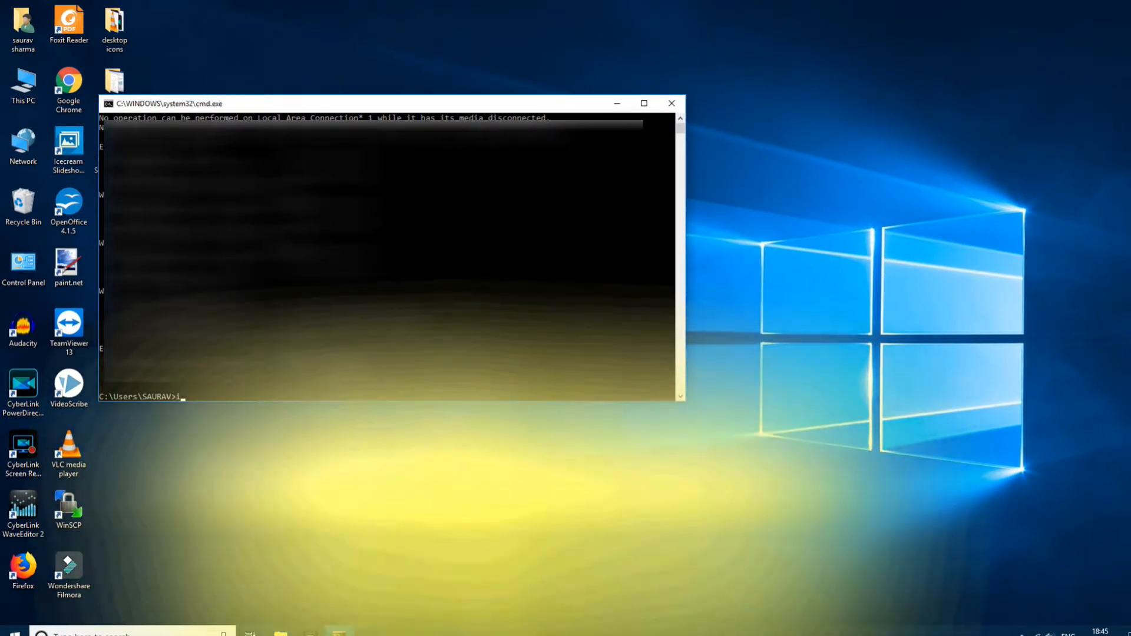
- Run ipconfig /renew to obtain fresh IP address leases
type("pconf")
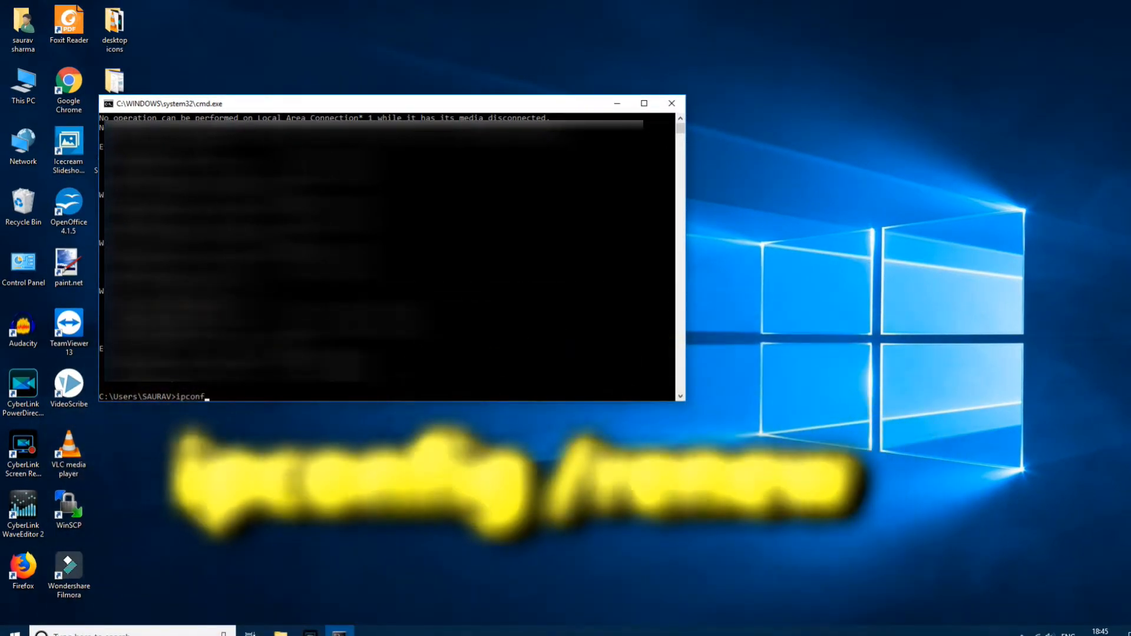
type("ig")
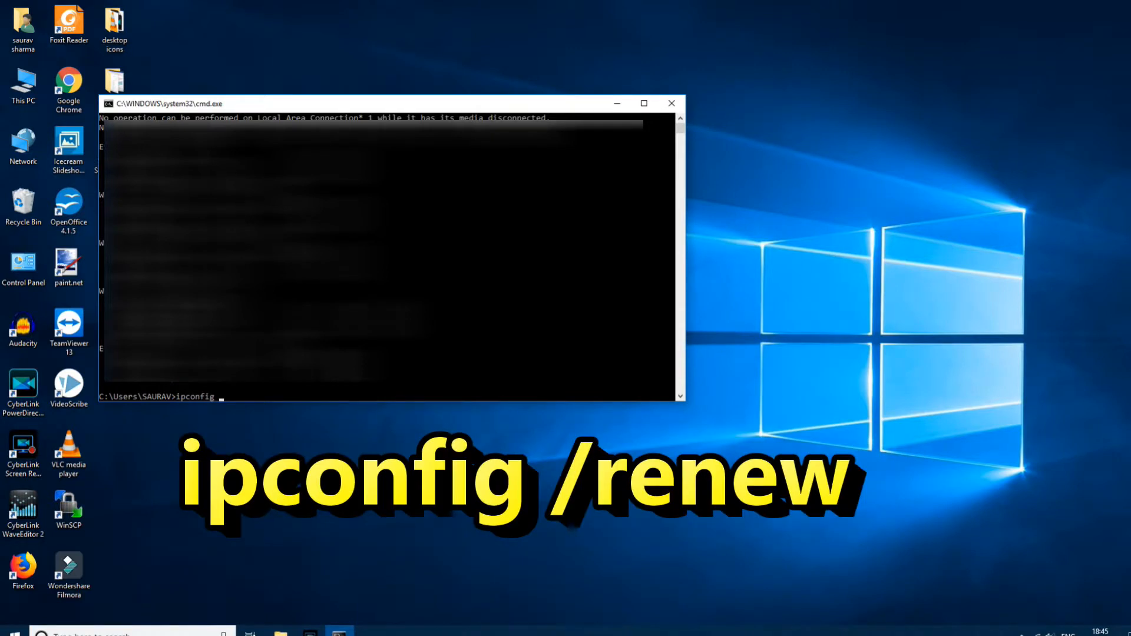
type("/renew")
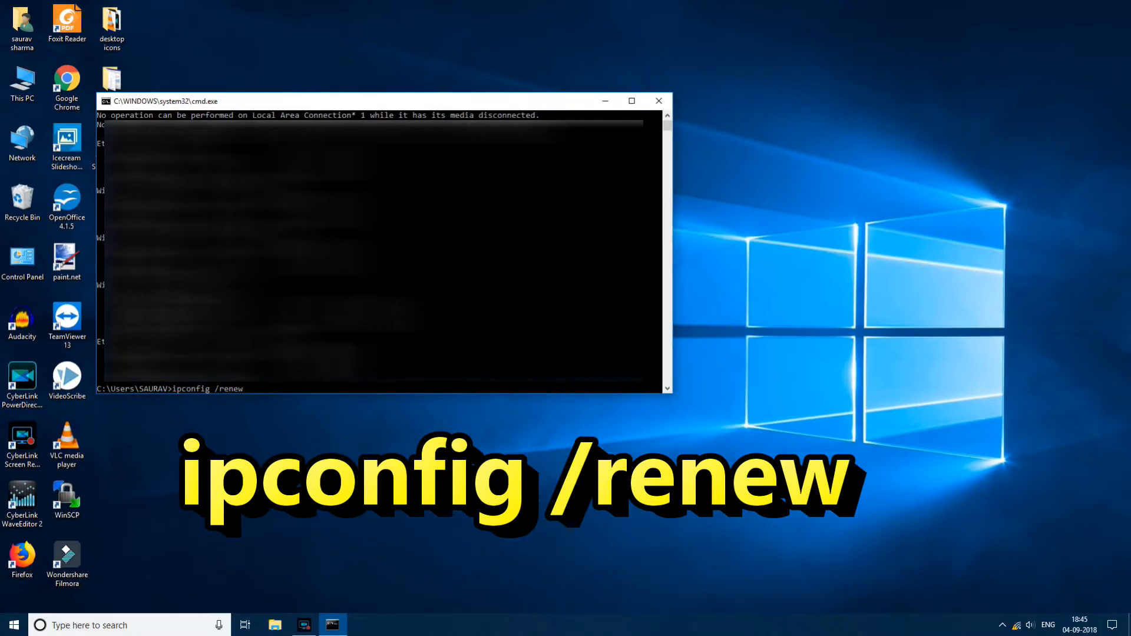
key("Return")
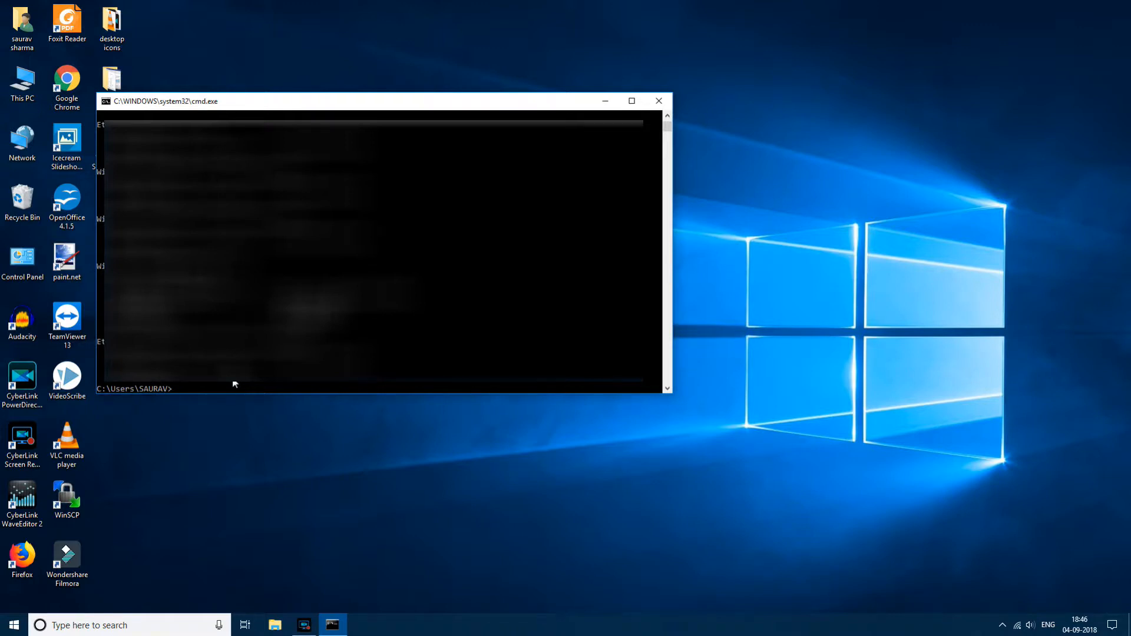
- Run netsh winsock reset to reset the Winsock catalog
type("netsh")
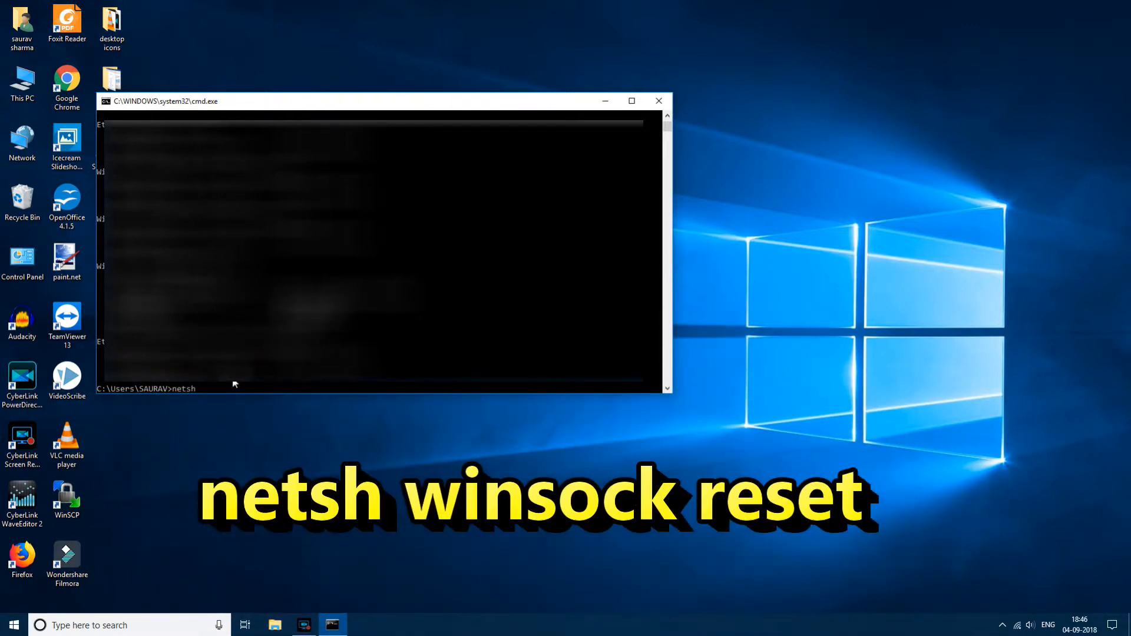
type("winsock enter")
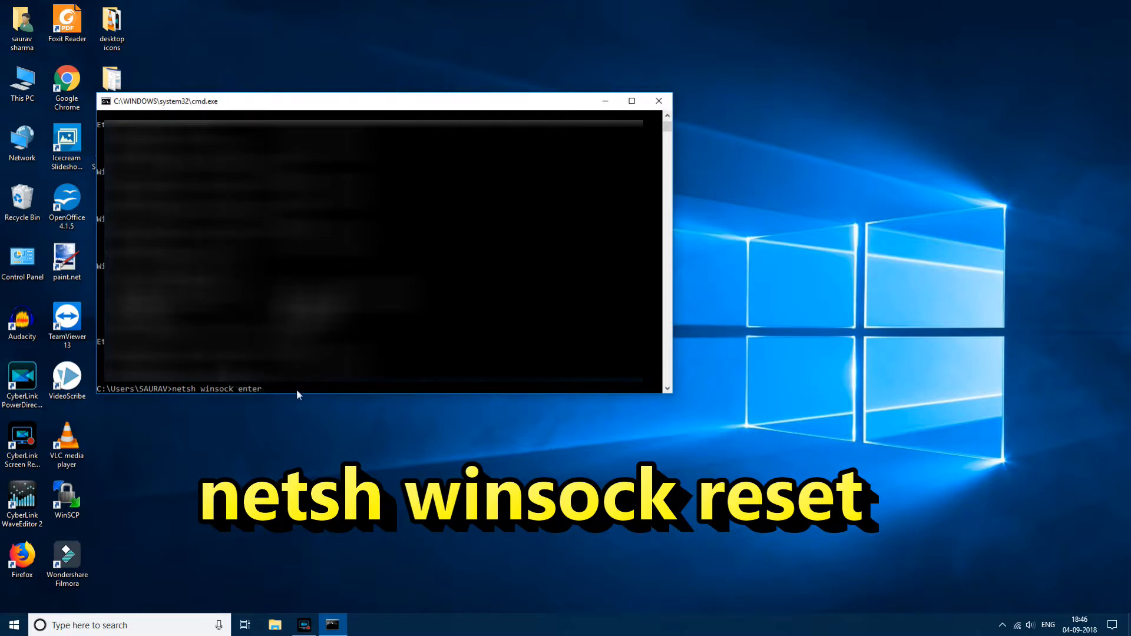
key("Return")
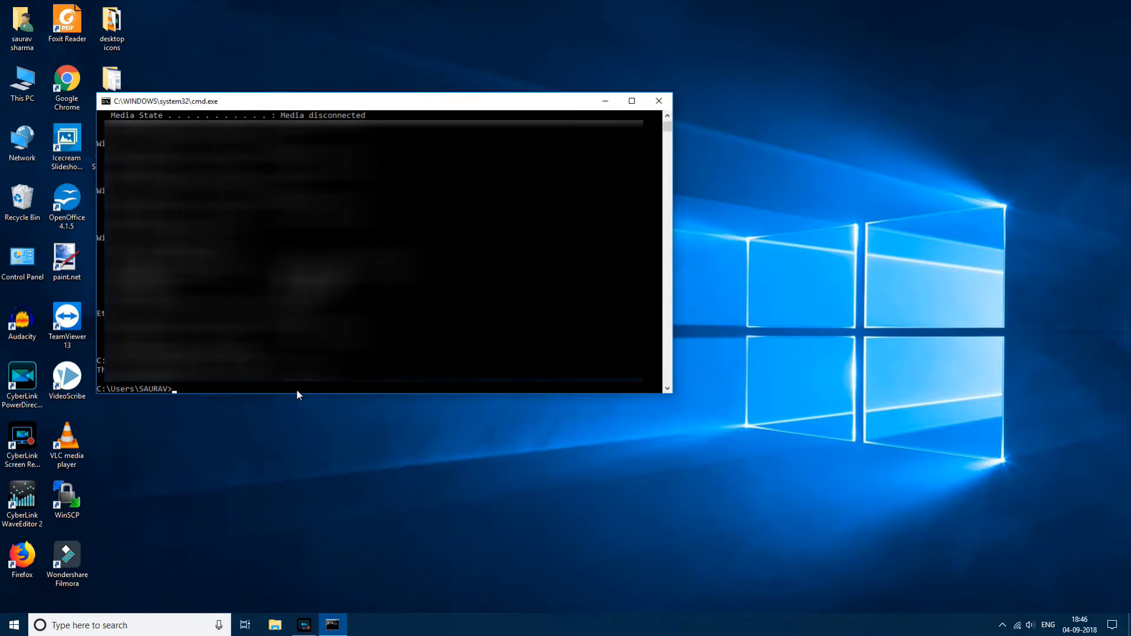
- Run netsh int ip reset, then close the Command Prompt window
type("netsh")
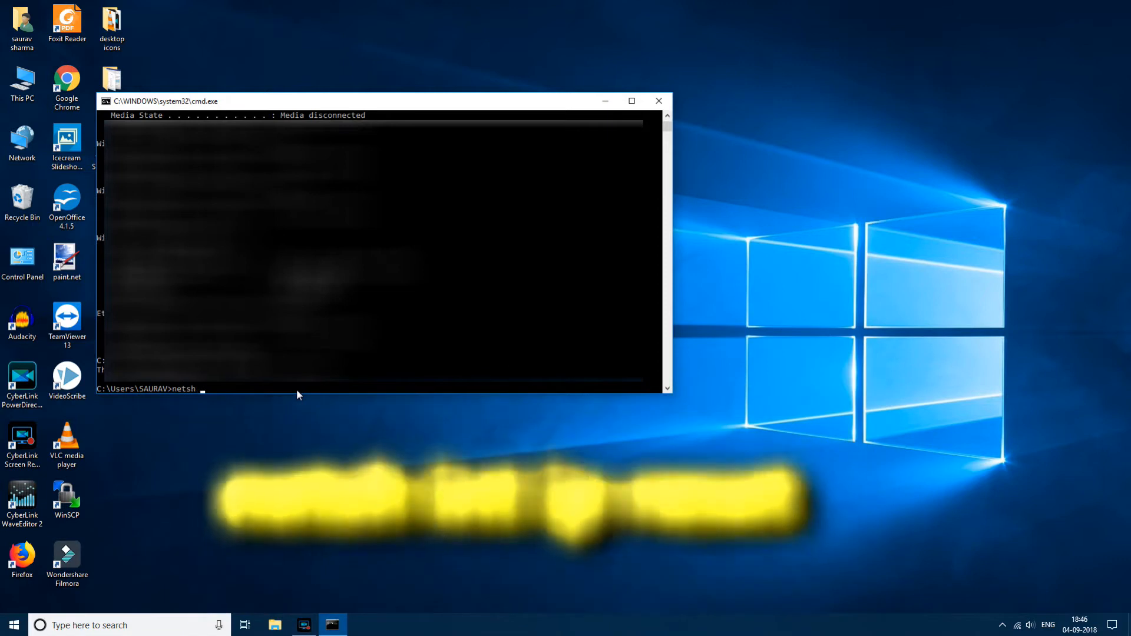
type("int")
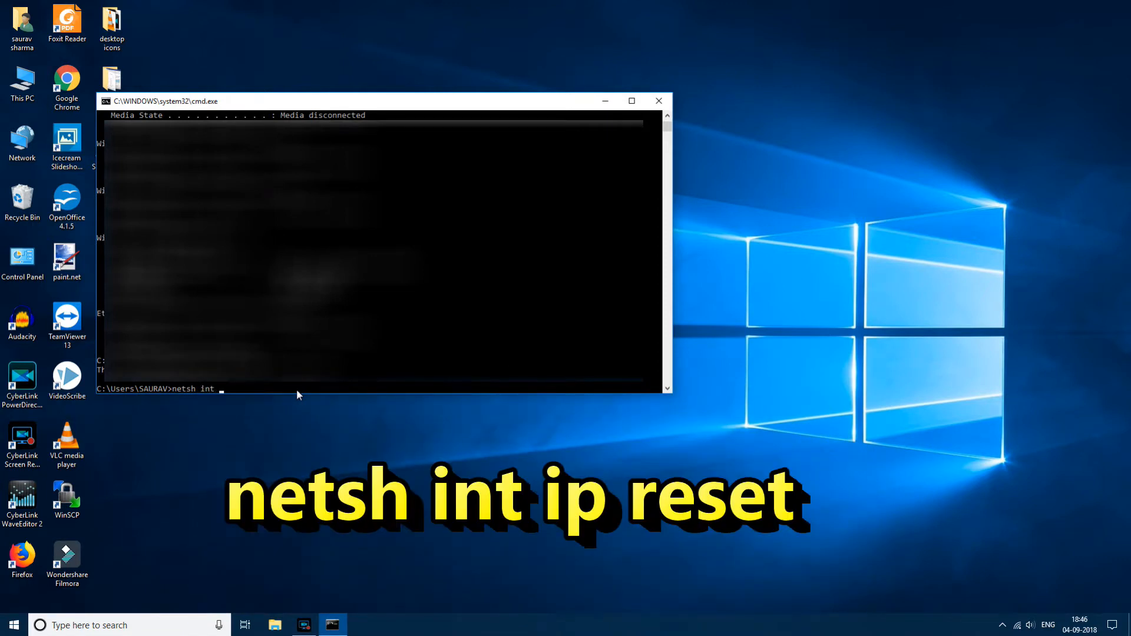
type("ip re")
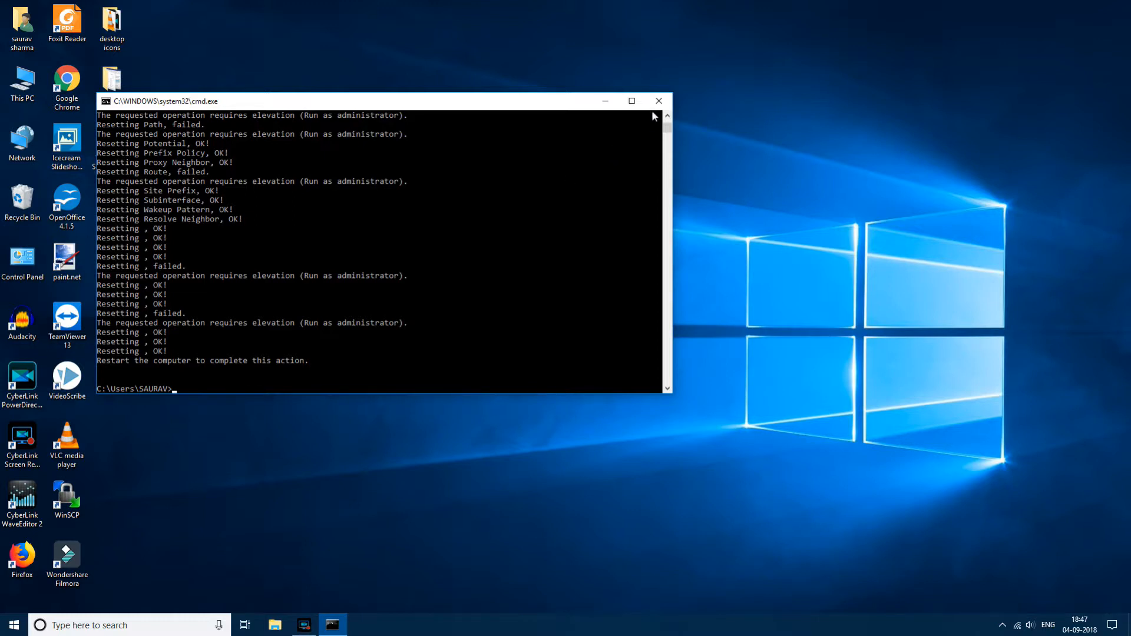
left_click(657, 101)
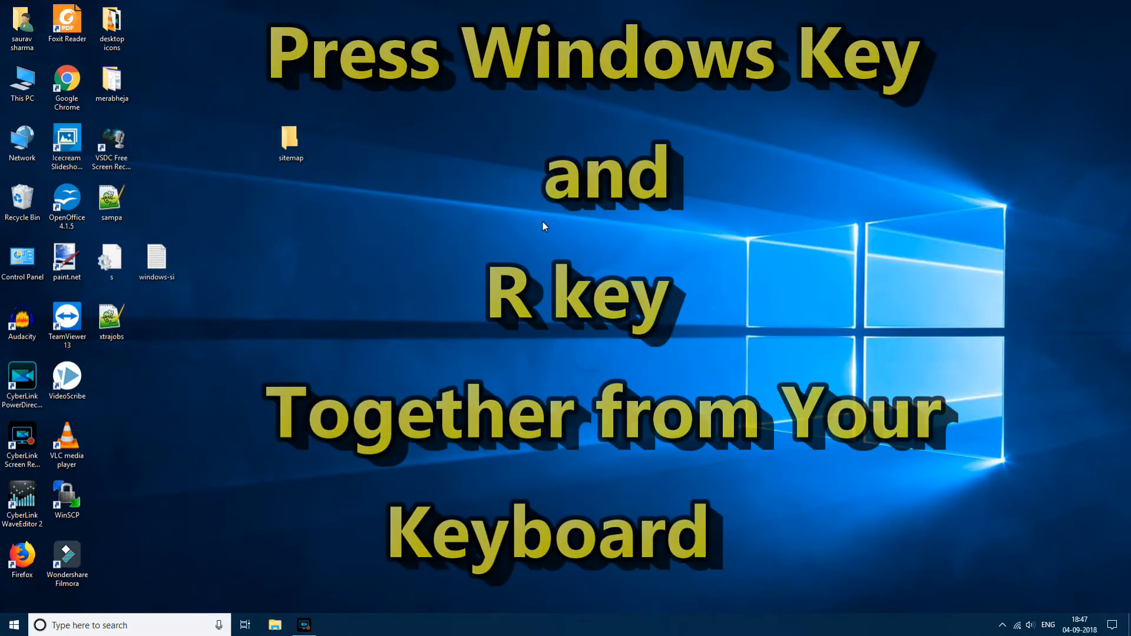
- Launch services.msc from the Run dialog to open the Services console
key("Win+r")
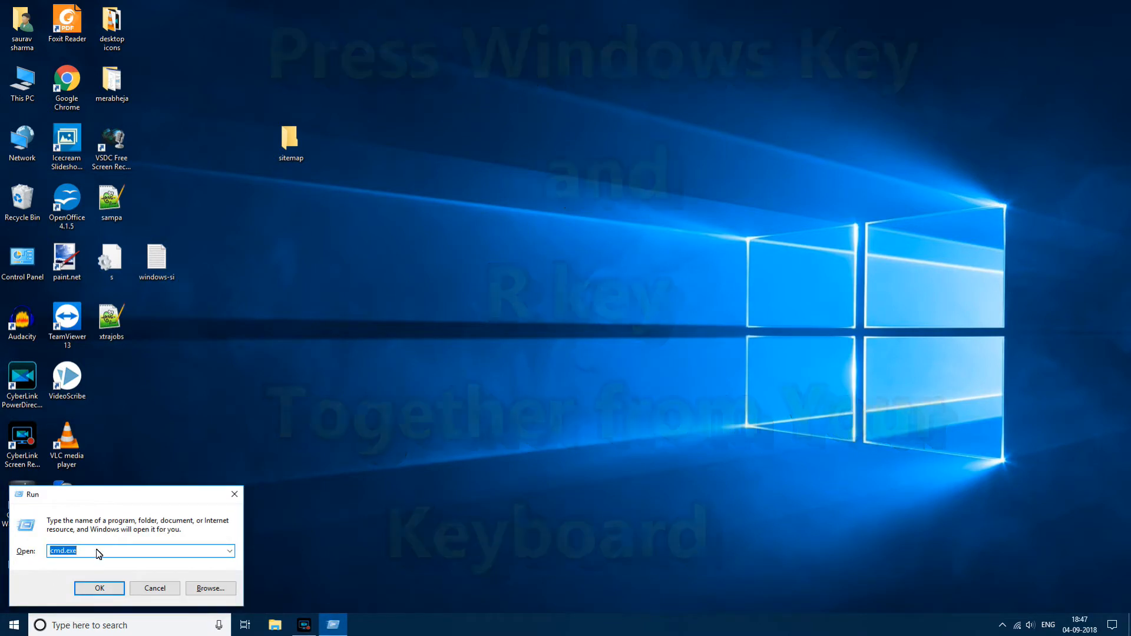
type("services")
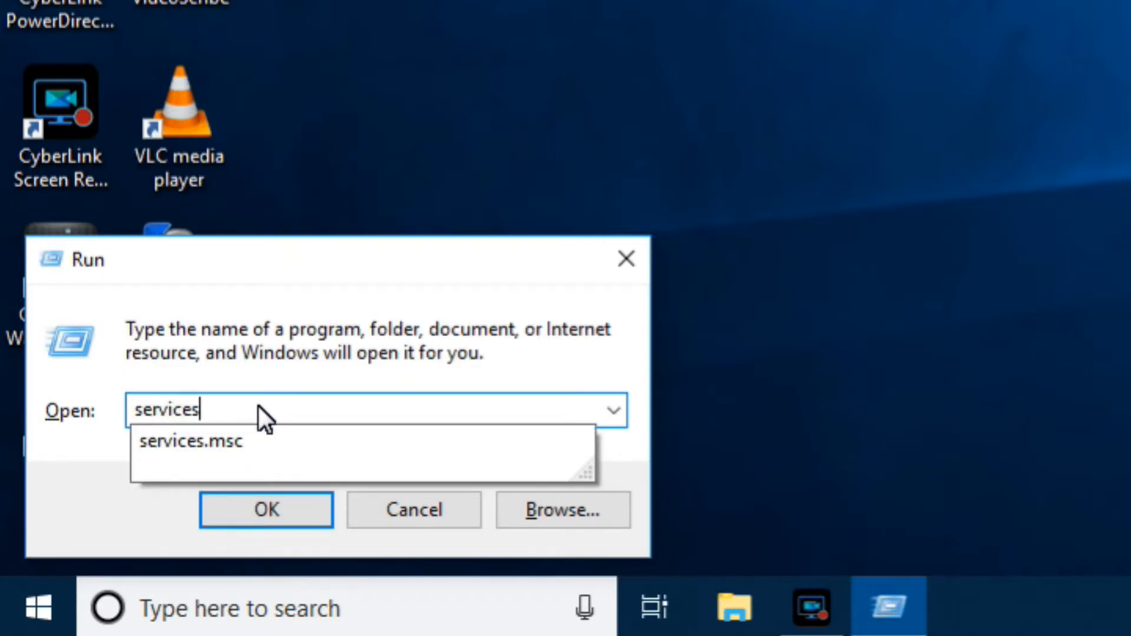
type(".msc")
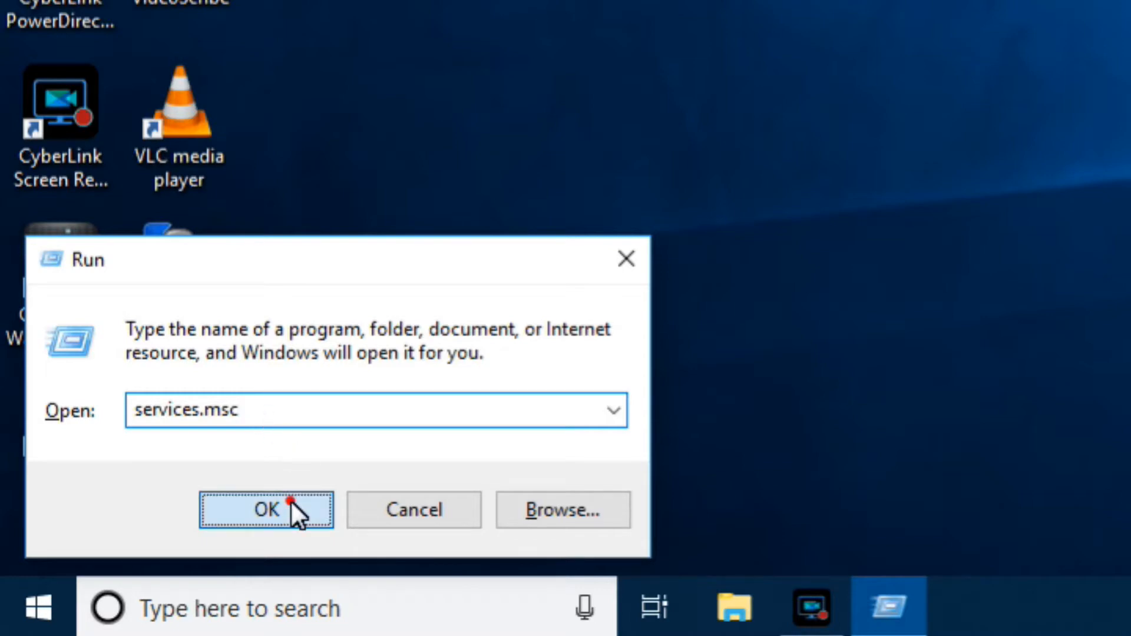
left_click(266, 509)
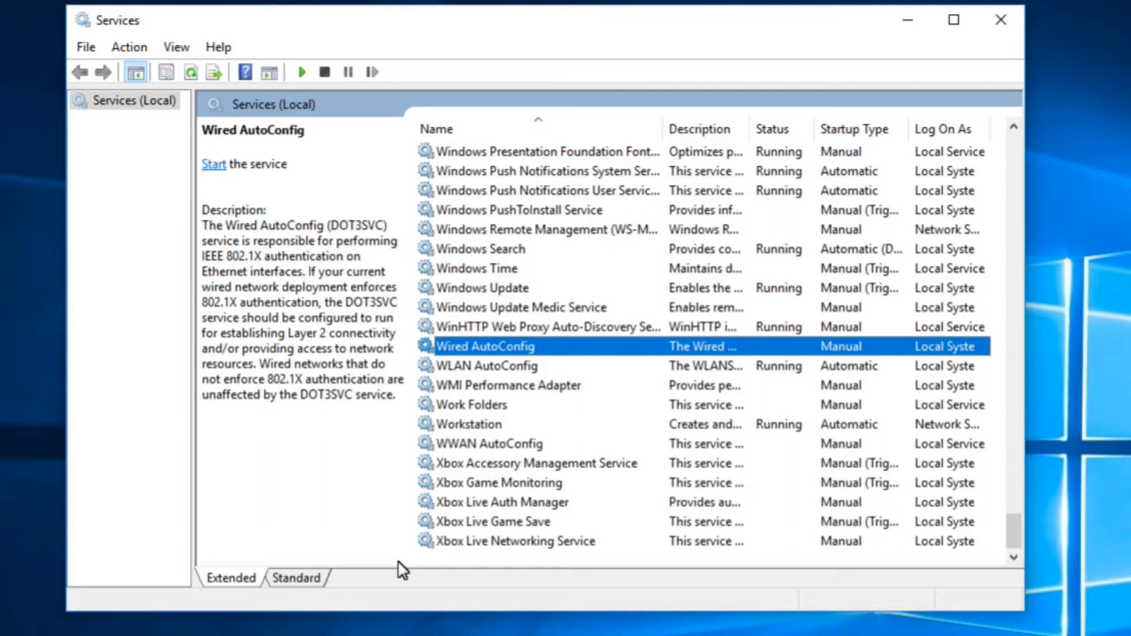
- Set Wired AutoConfig startup type to Automatic, start the service, and save
right_click(485, 346)
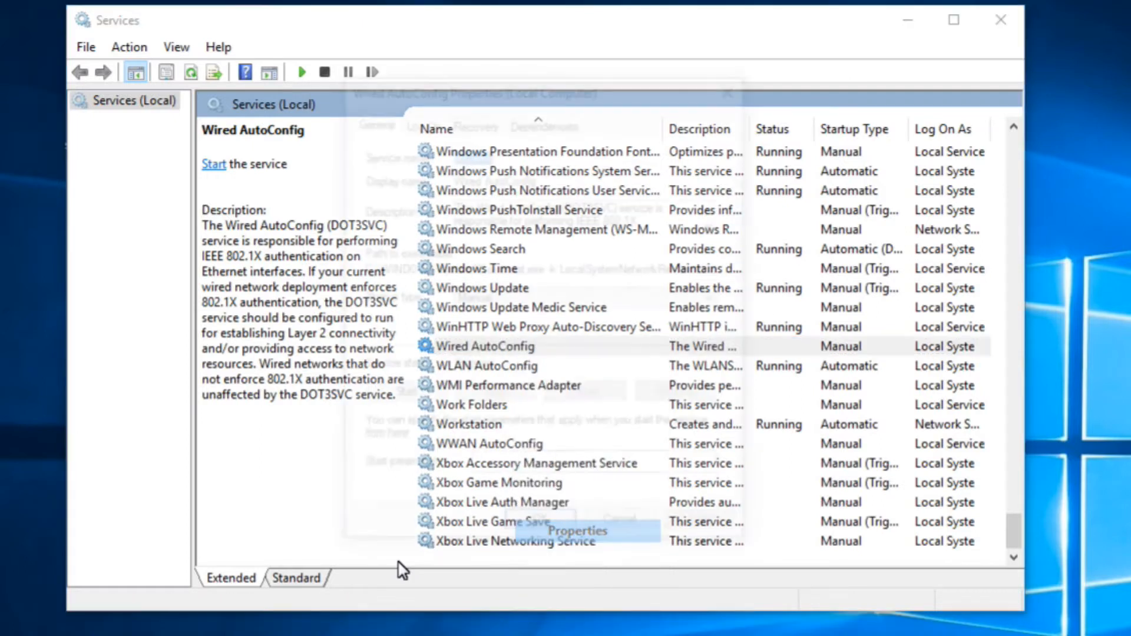
left_click(576, 531)
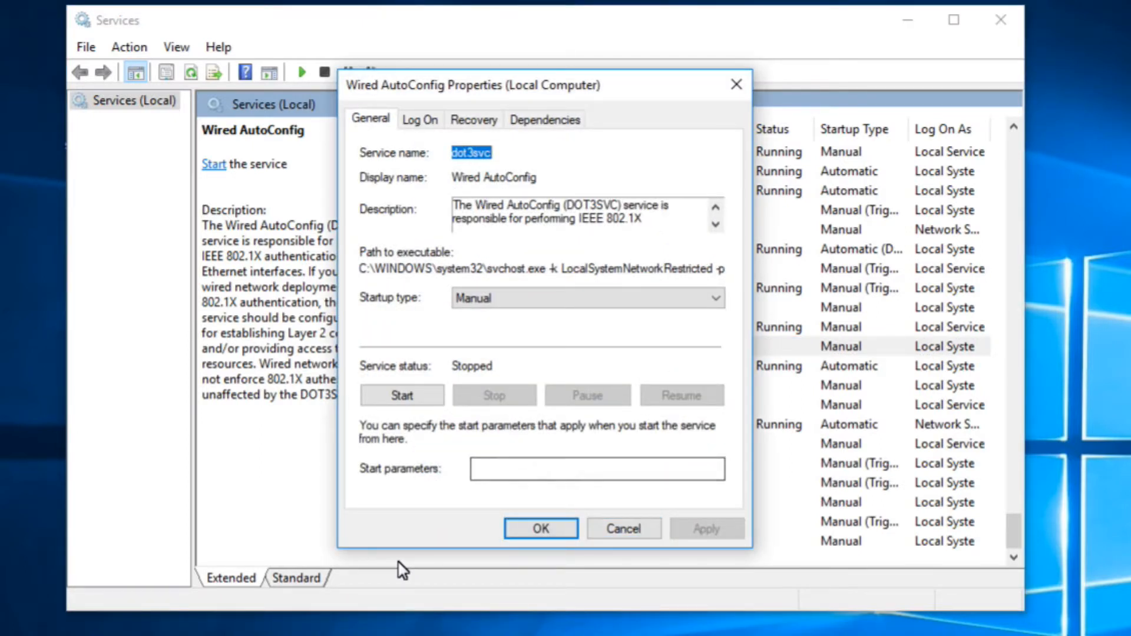
left_click(587, 297)
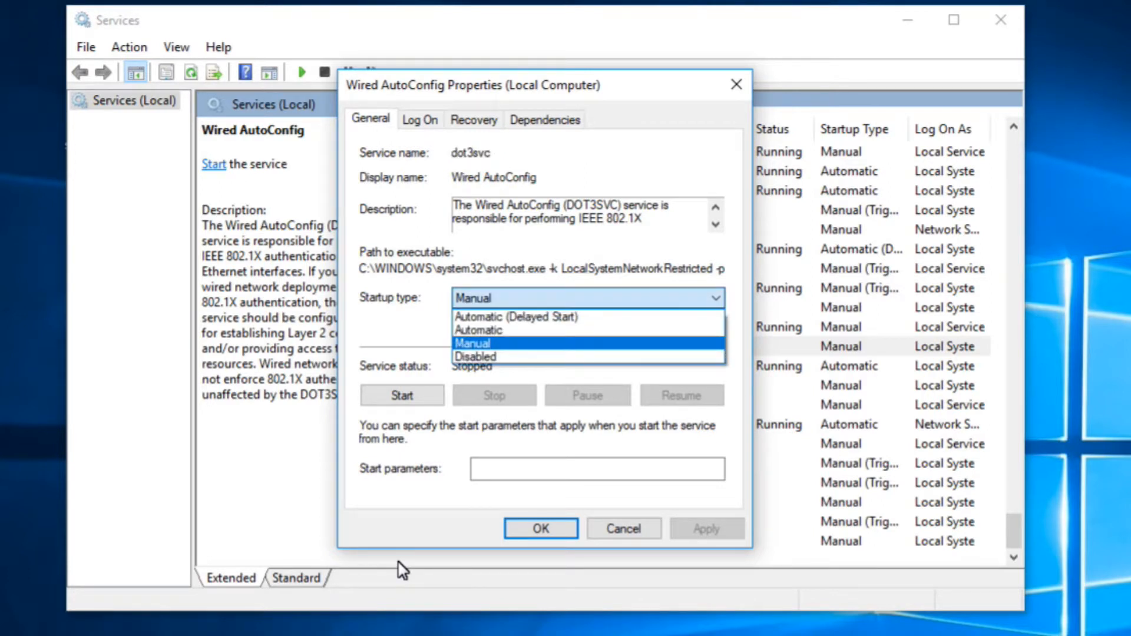
left_click(478, 330)
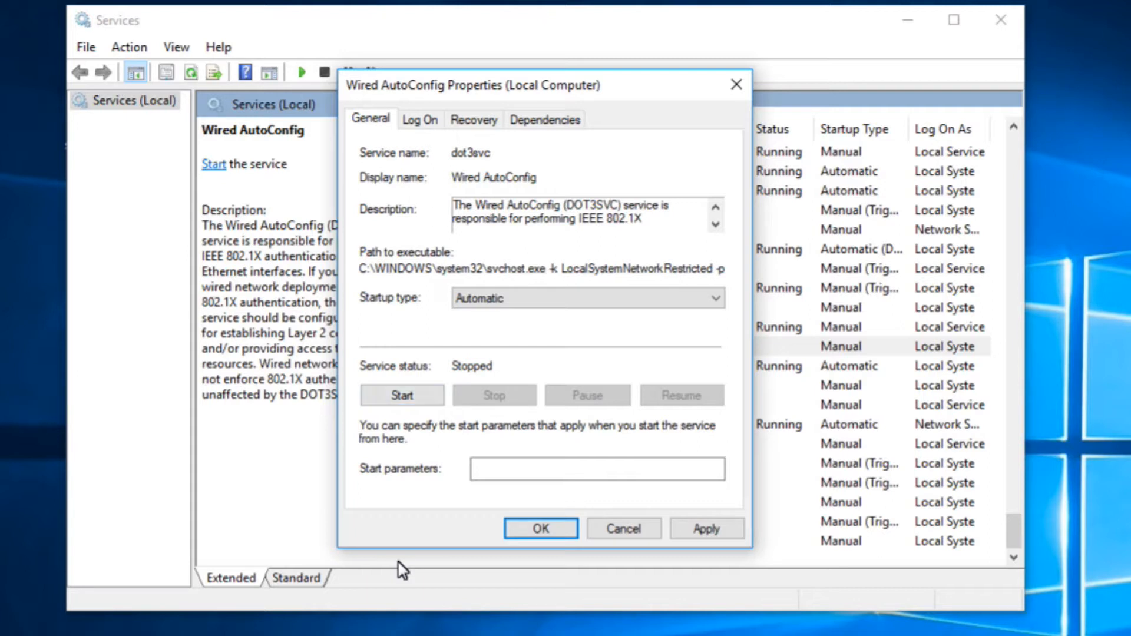
left_click(402, 396)
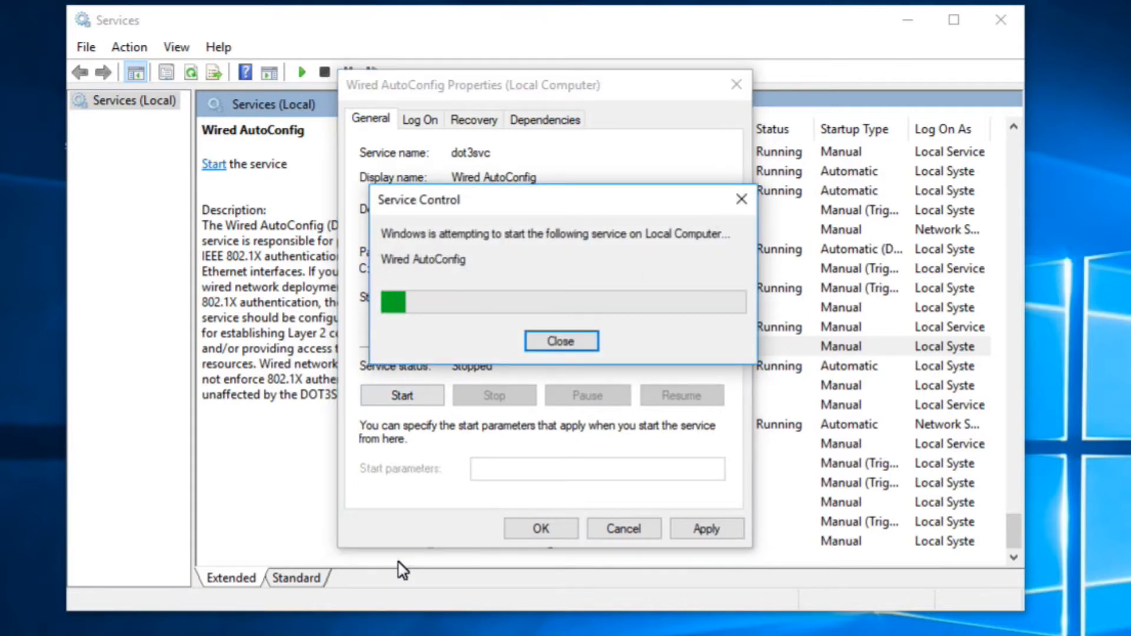
left_click(561, 341)
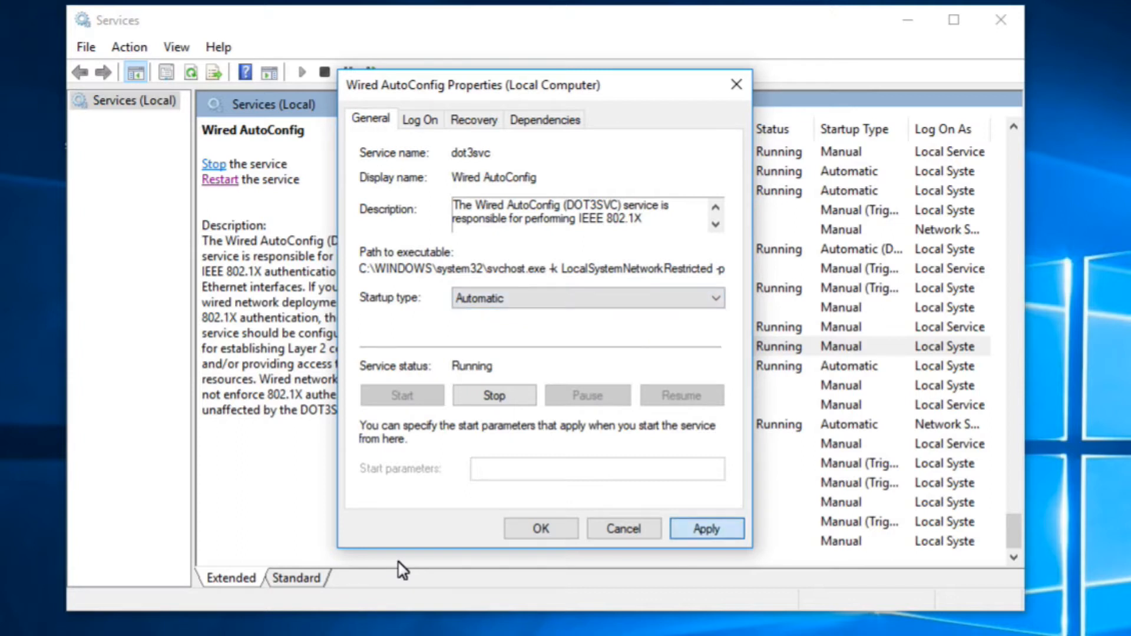
left_click(540, 528)
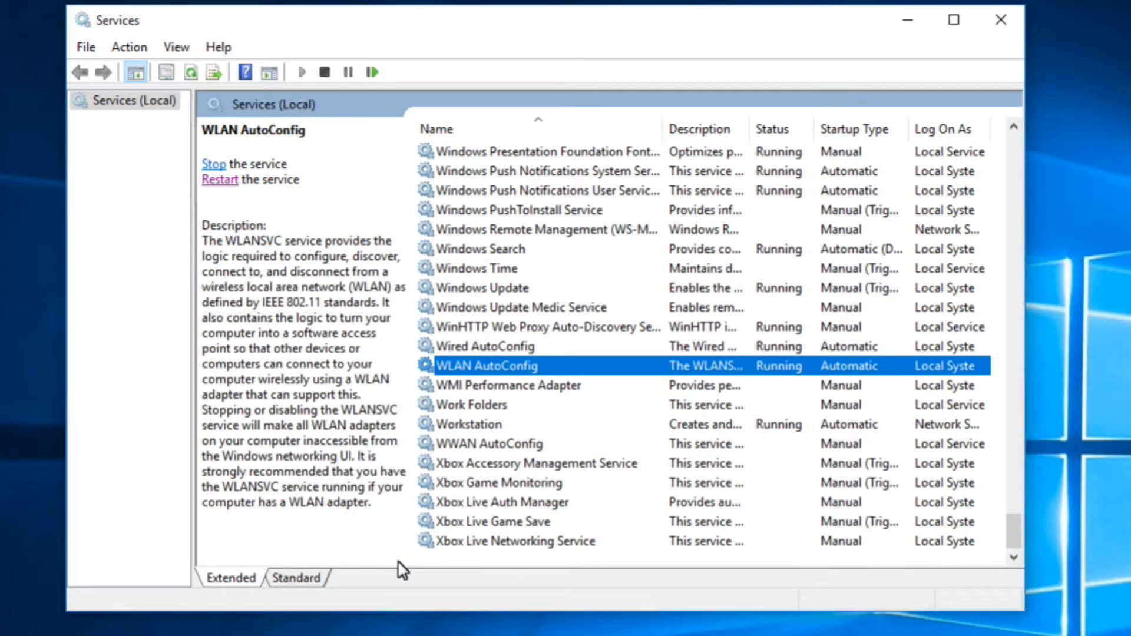
- Confirm WLAN AutoConfig shows Automatic and Running, then close Services
right_click(487, 366)
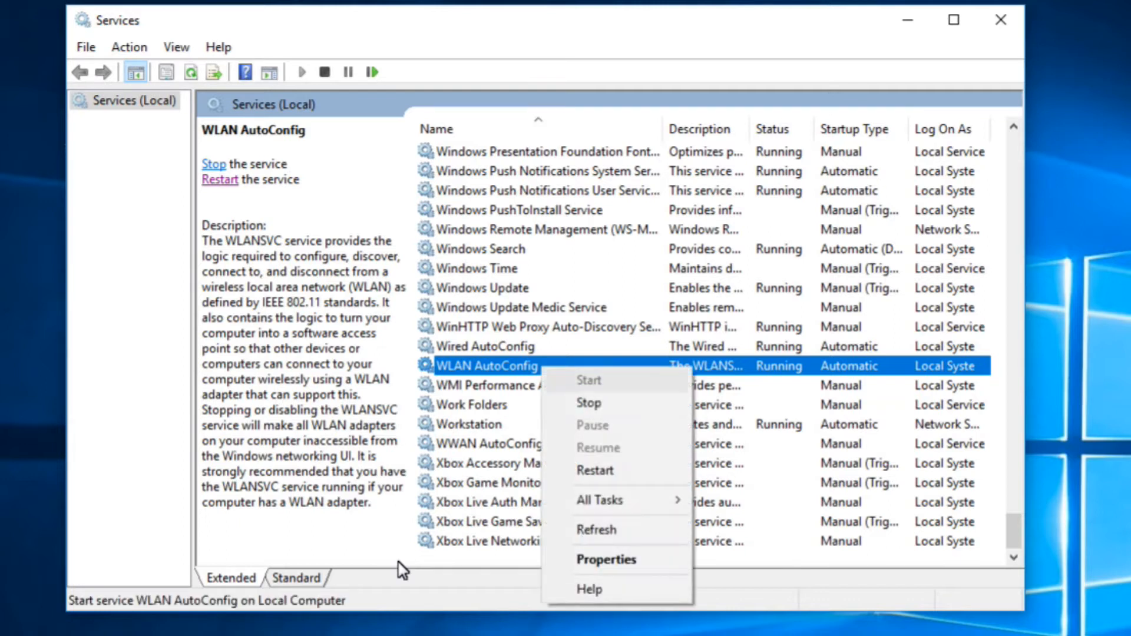
left_click(606, 559)
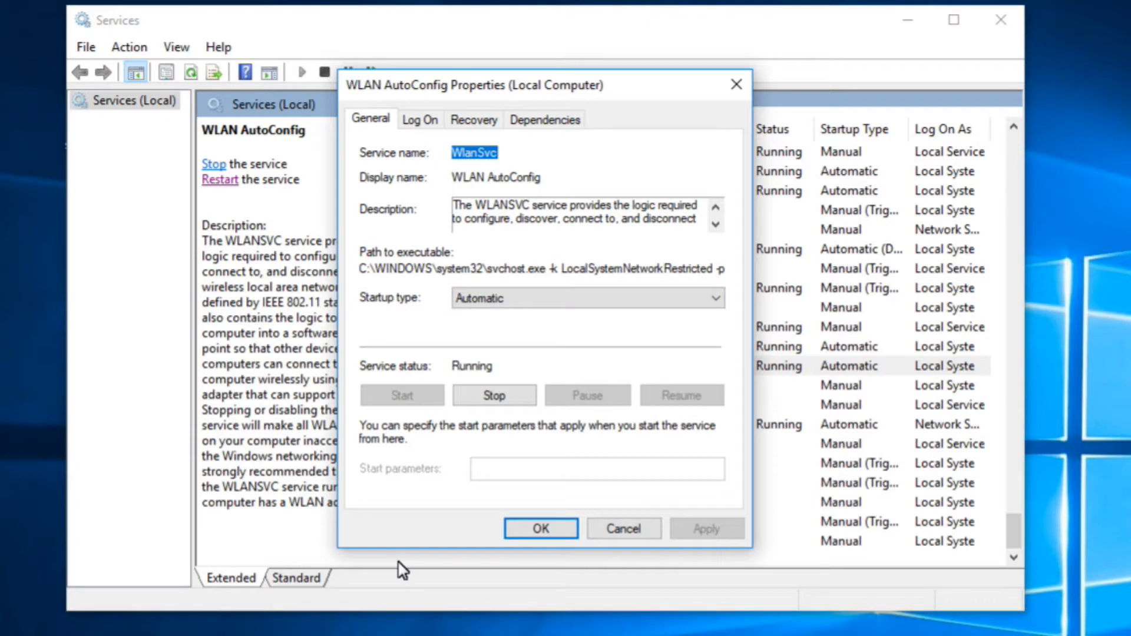
left_click(540, 528)
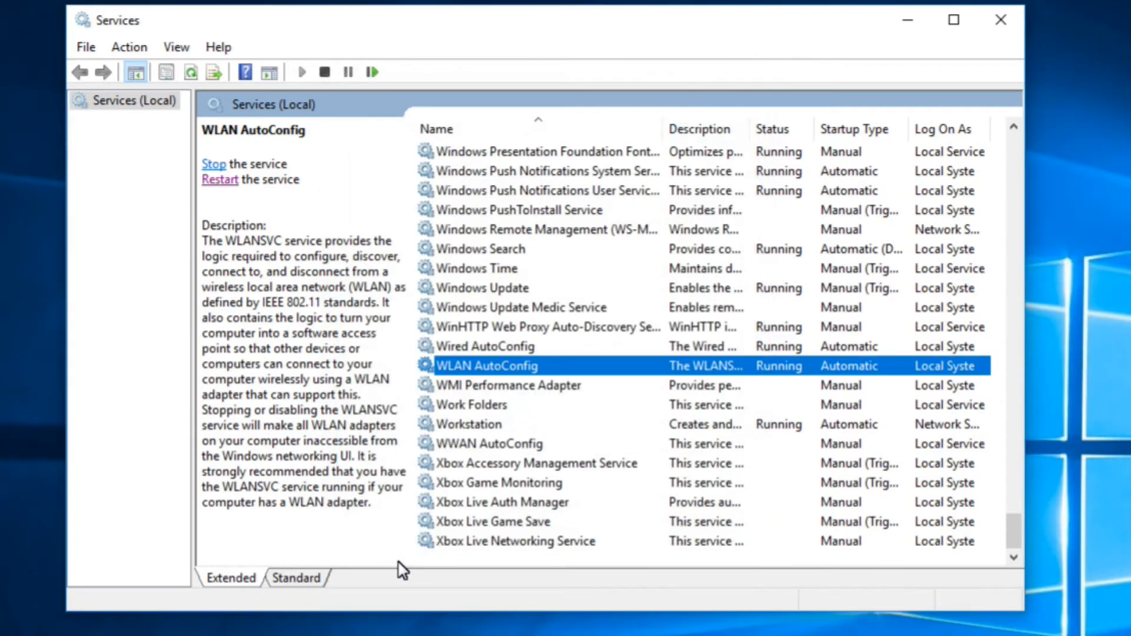
mouse_move(534, 327)
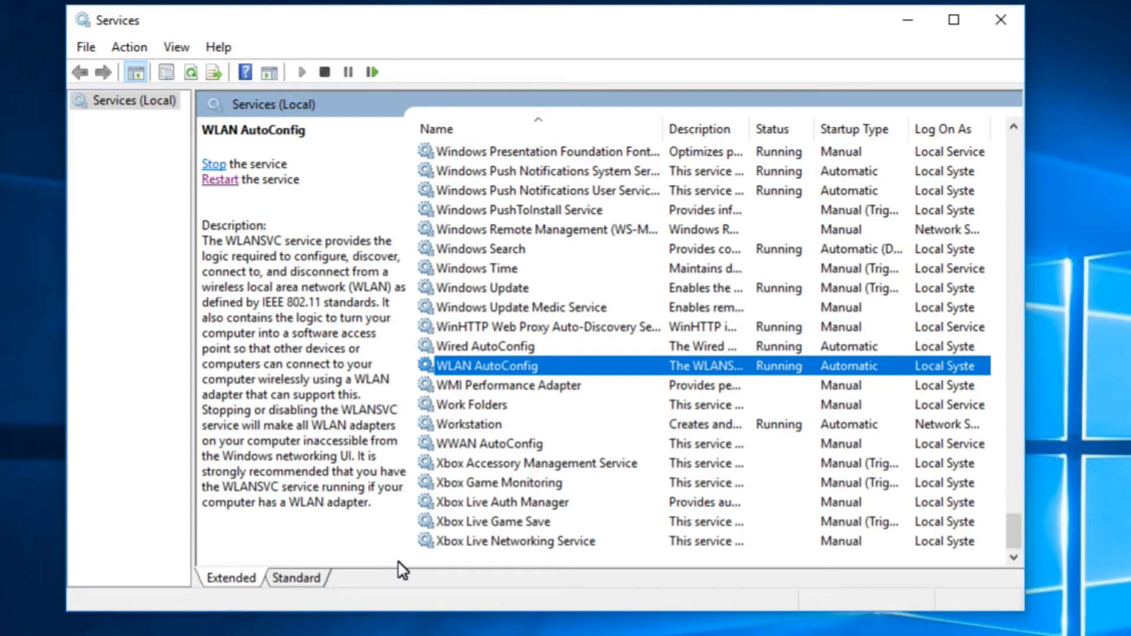
left_click(1001, 19)
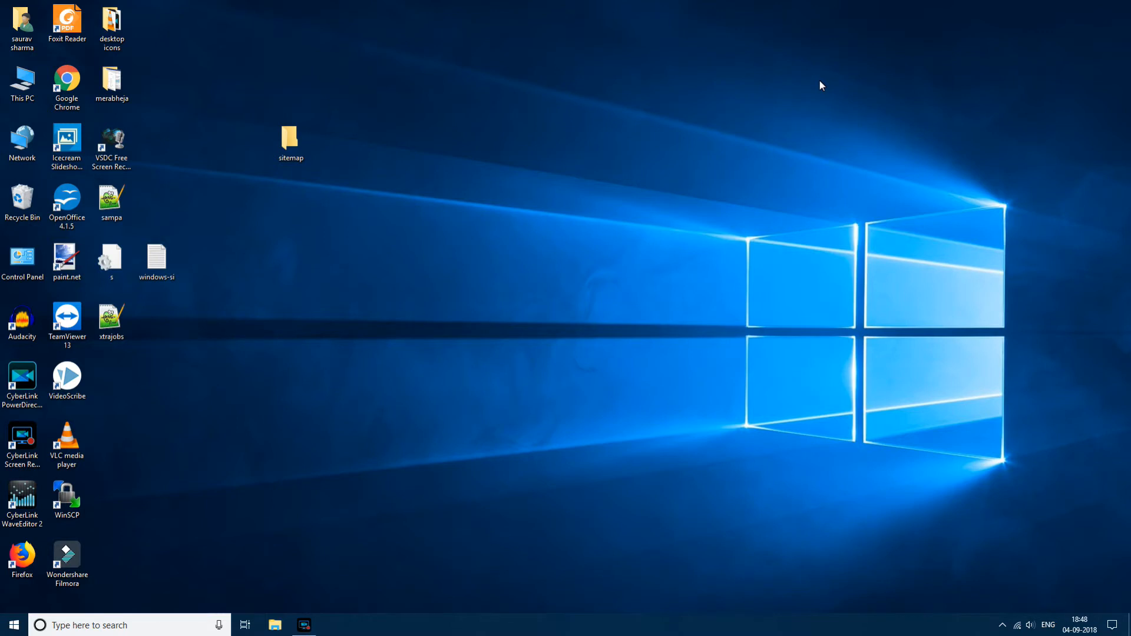
mouse_move(138, 631)
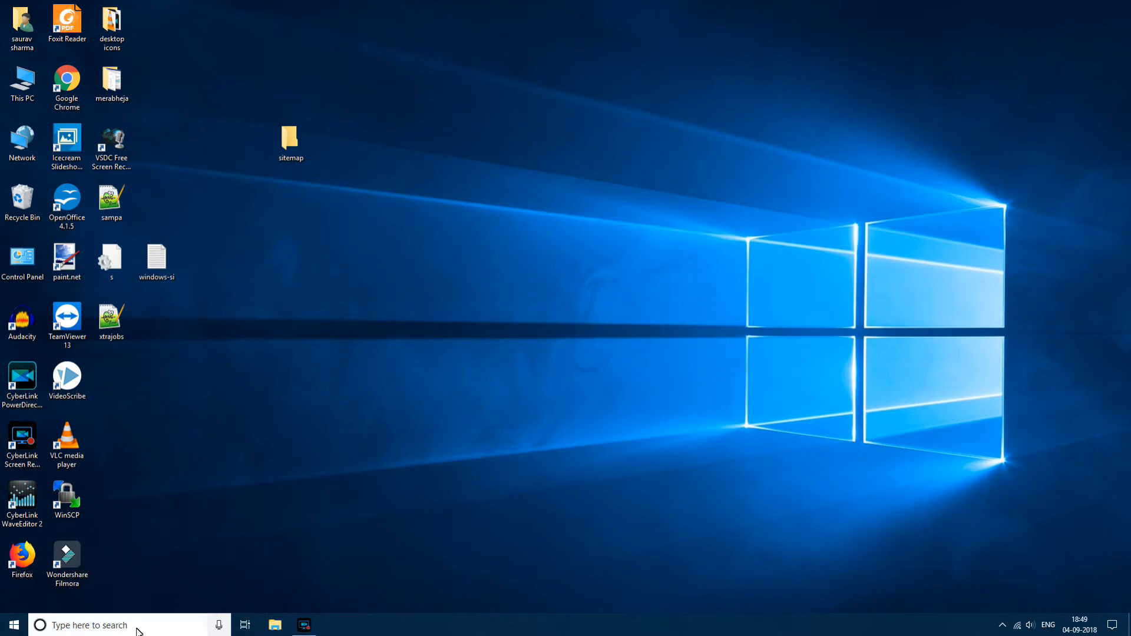
- Search for 'device manager' and open Device Manager
type("device m")
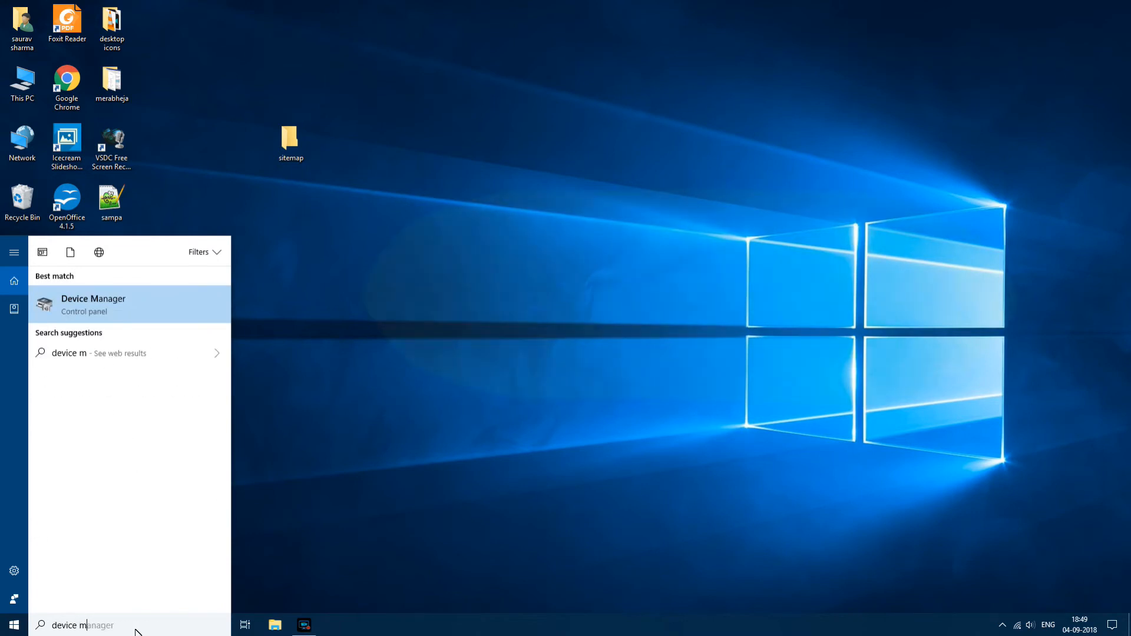
type("anager")
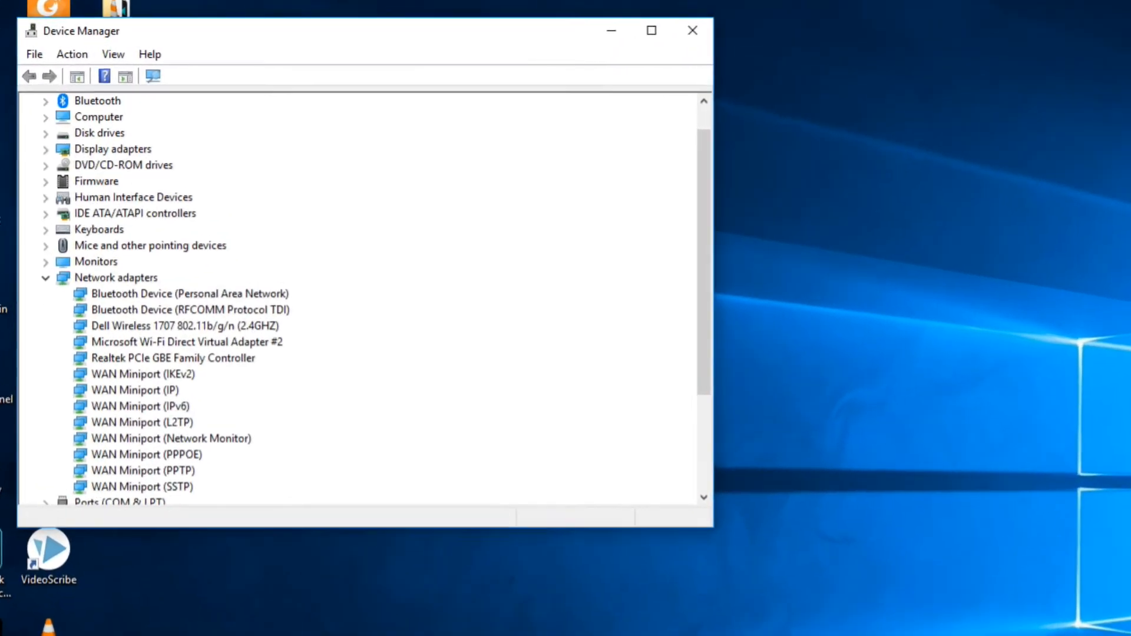
- Uninstall the Dell Wireless 1707 802.11b/g/n adapter and confirm removal
left_click(182, 326)
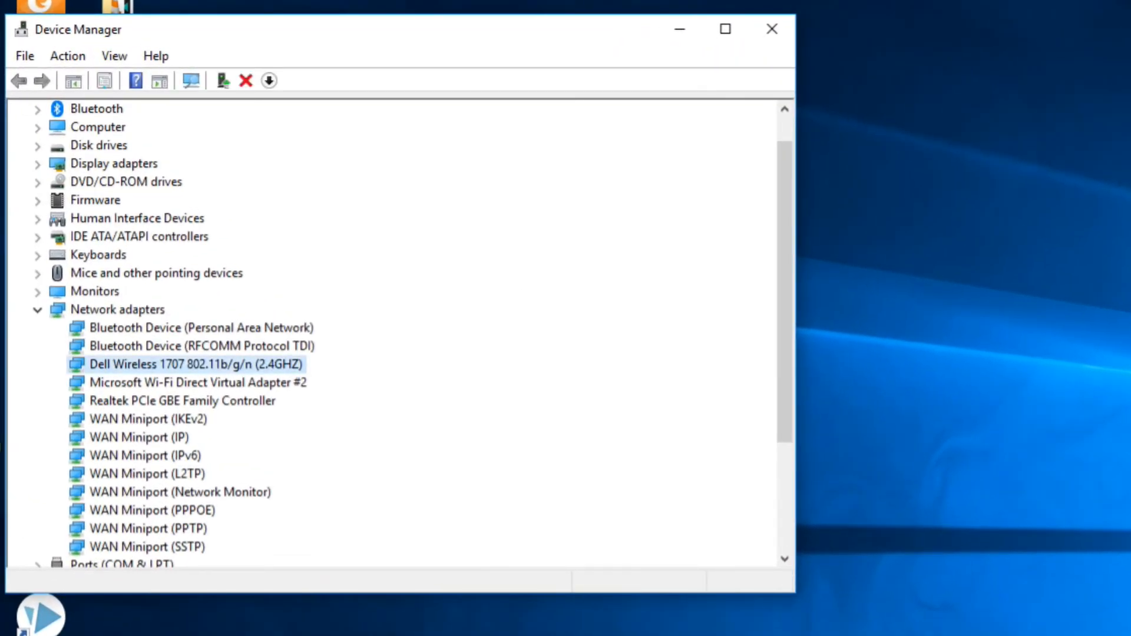
right_click(183, 364)
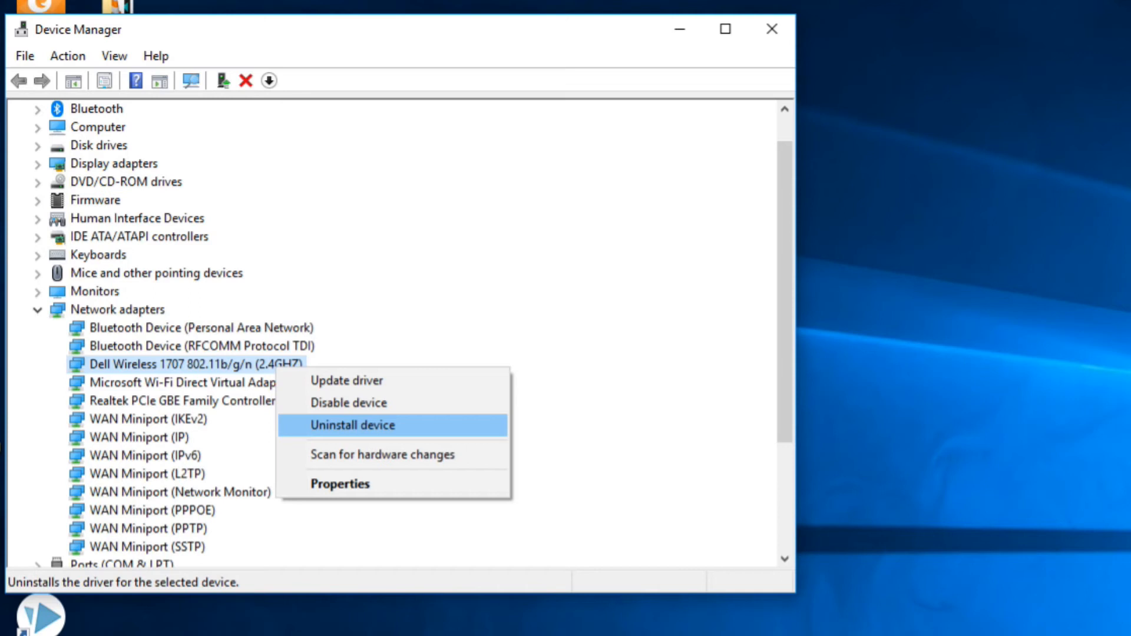
left_click(353, 425)
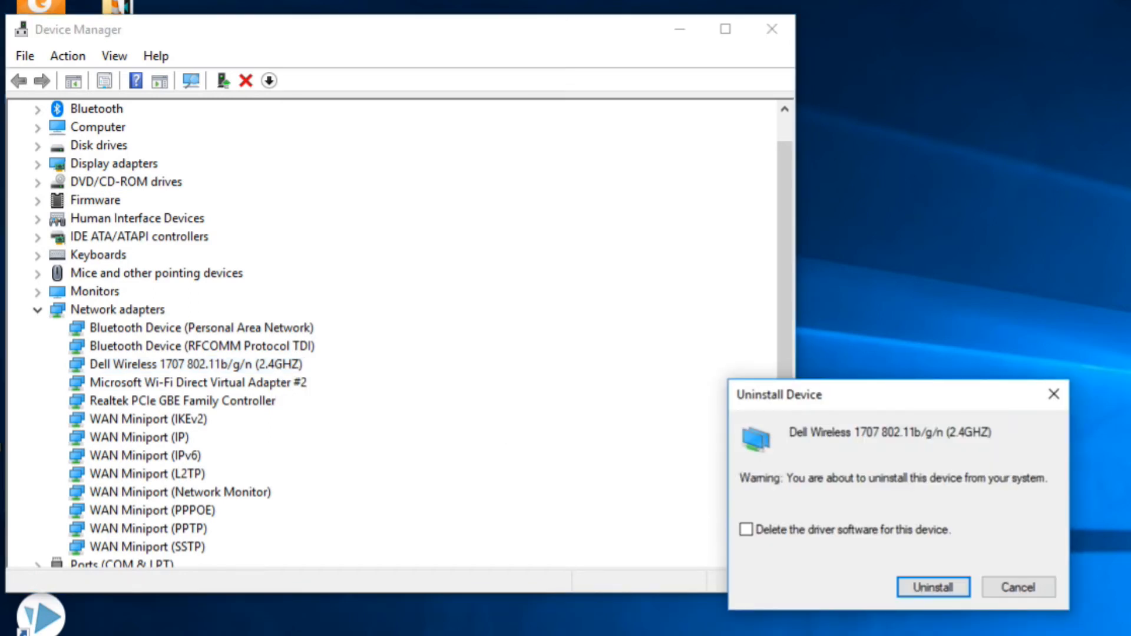
left_click(933, 587)
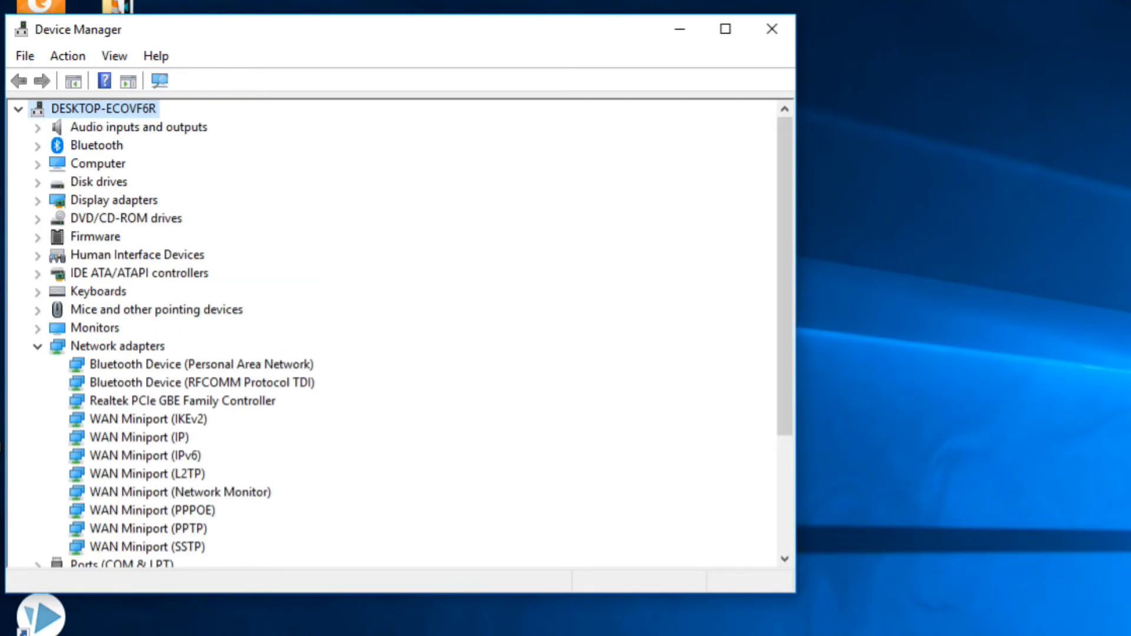
- Scan for hardware changes to reinstall the wireless adapter, then close Device Manager
left_click(68, 55)
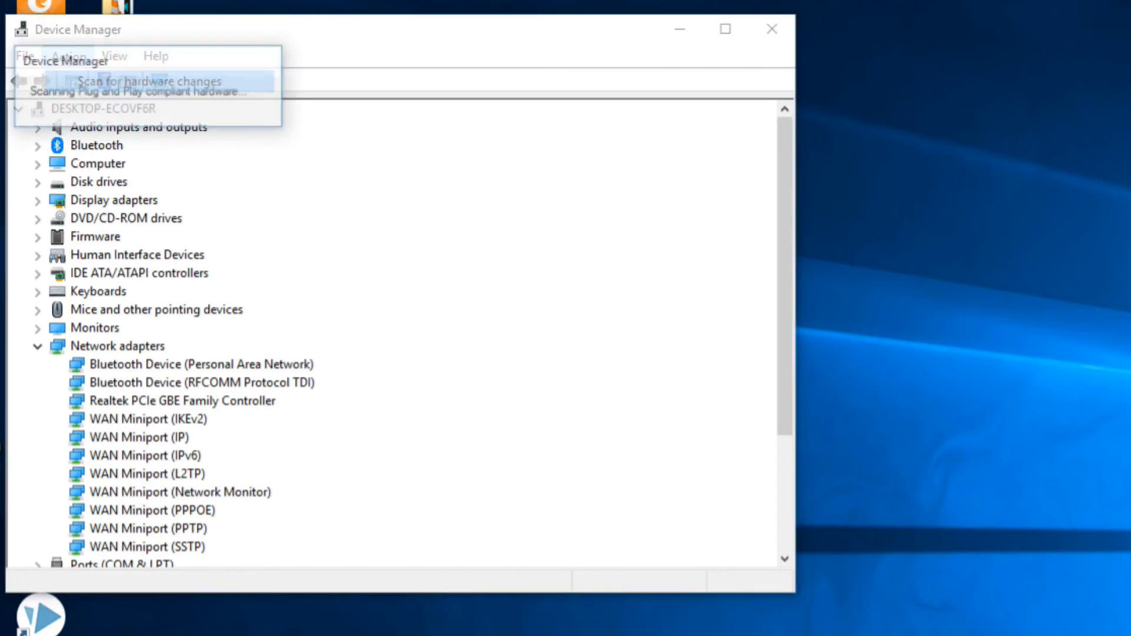
left_click(160, 80)
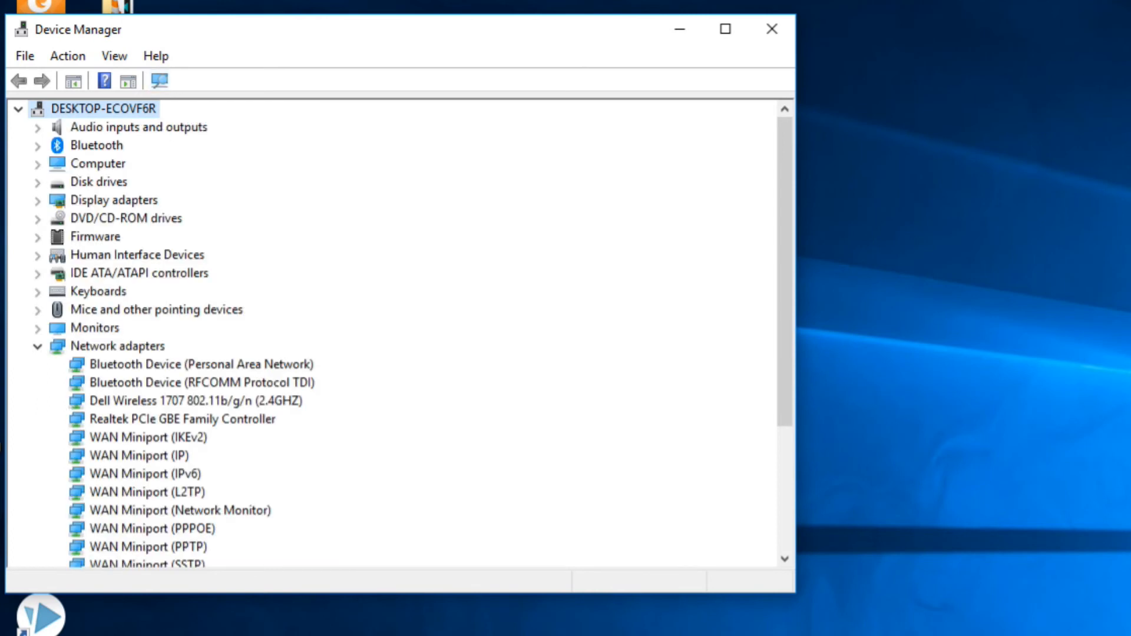
left_click(771, 29)
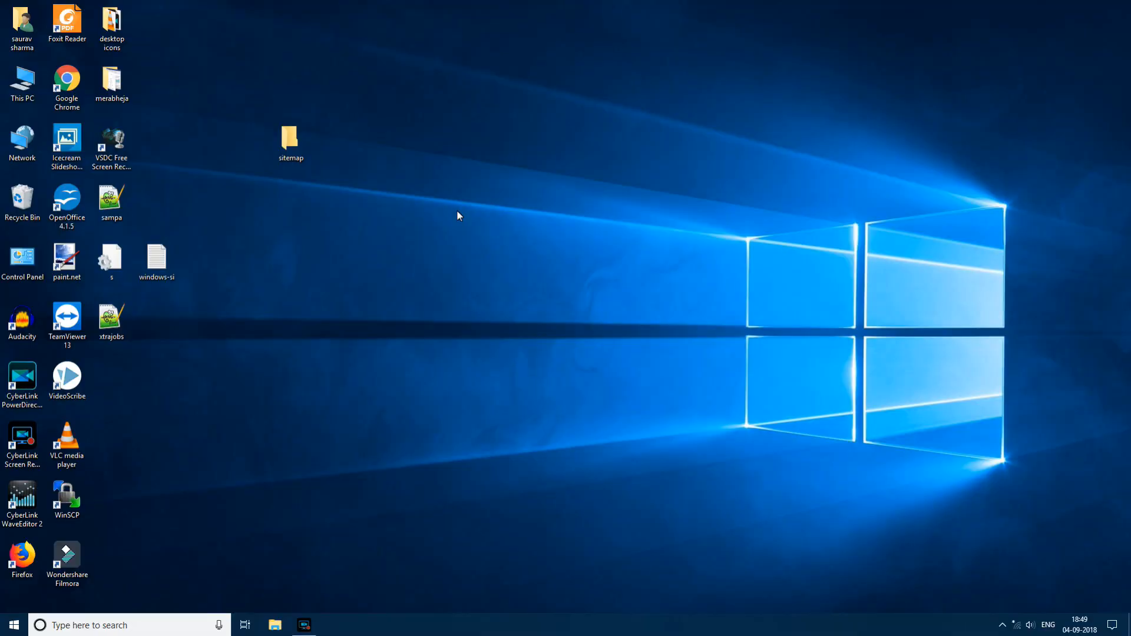